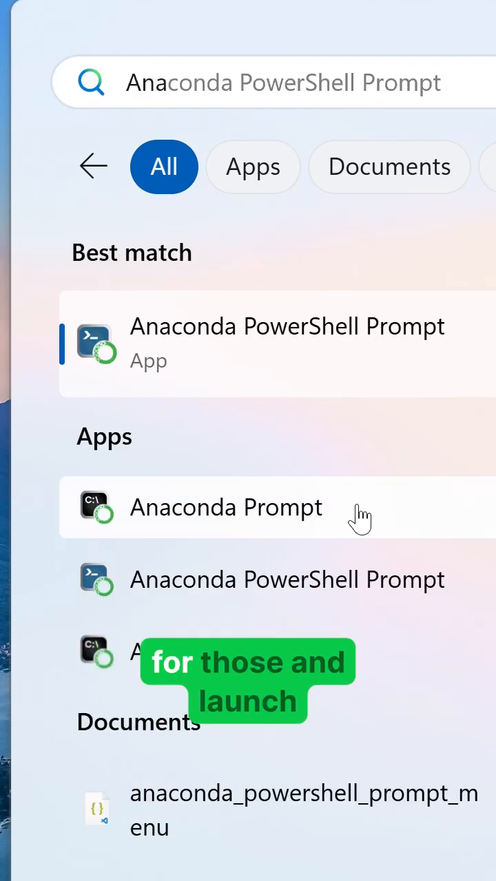
- Launch the Anaconda Prompt app from the Start menu search results
left_click(285, 344)
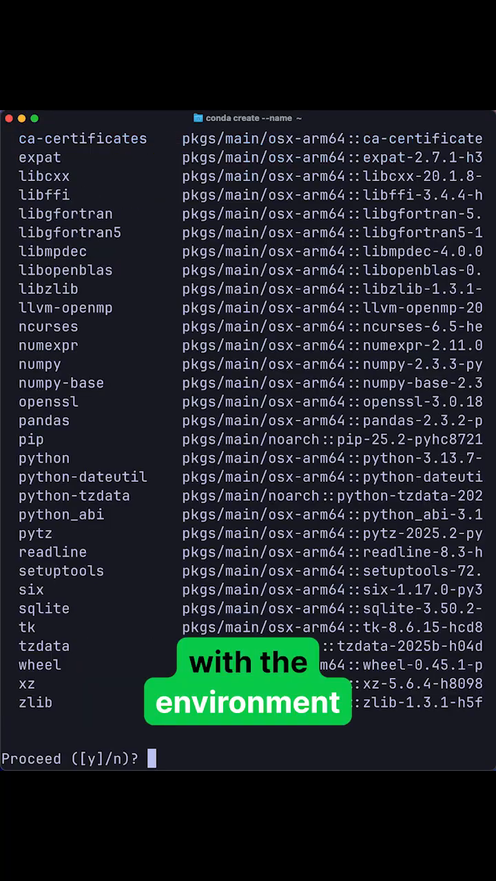
- Confirm the conda create transaction with 'y', then clear the terminal
type("y")
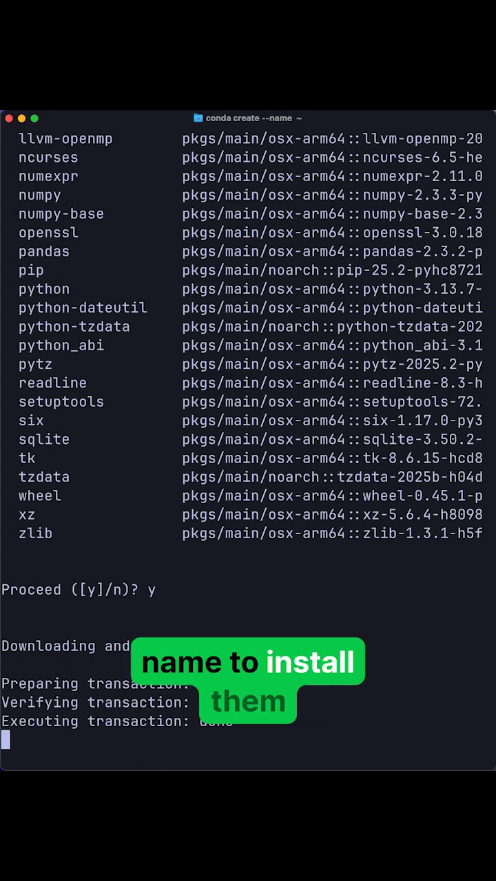
type("clear")
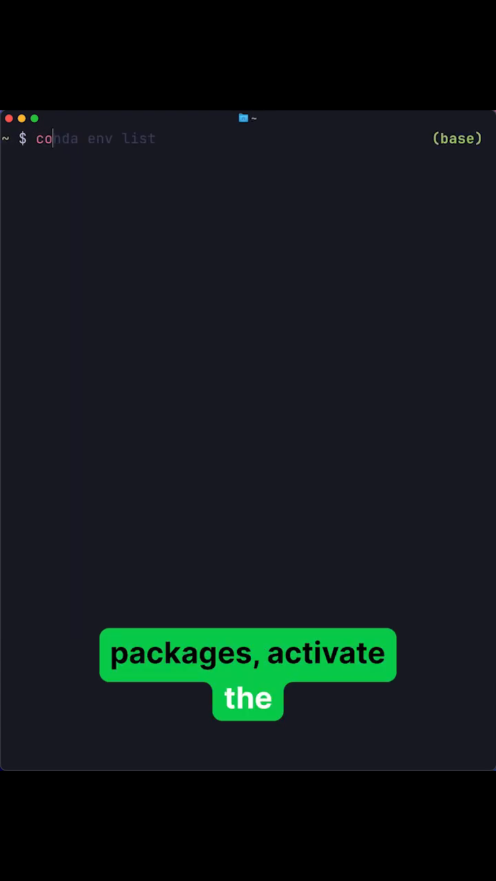
- Activate the environment and confirm the matplotlib install with 'y'
type("conda activate base")
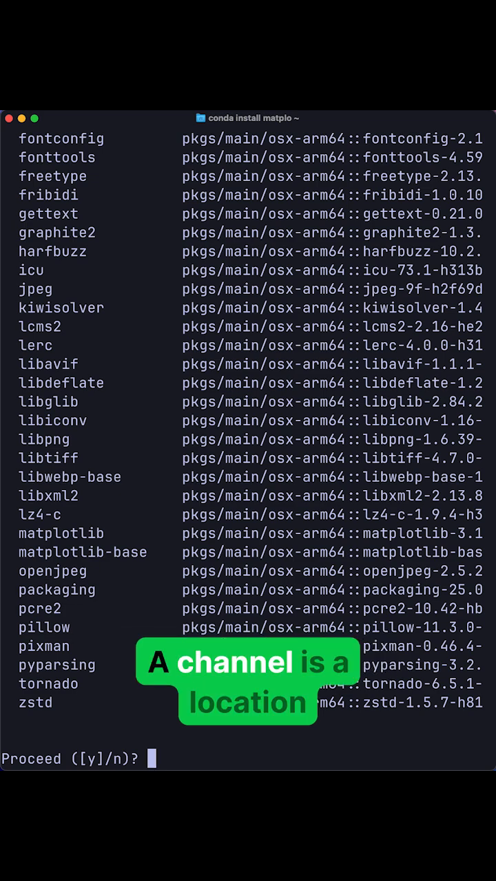
type("y")
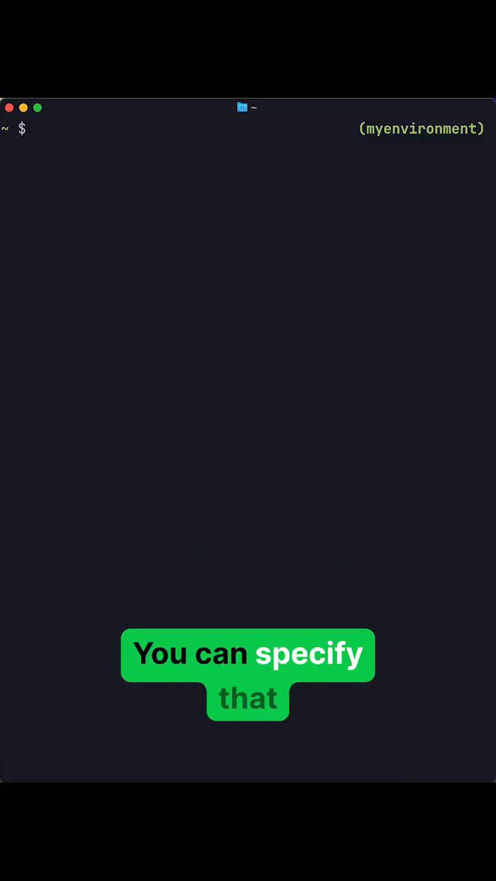
- Install conda-forge::numpy and confirm the transaction with 'y'
type("conda install conda-forge::numpy")
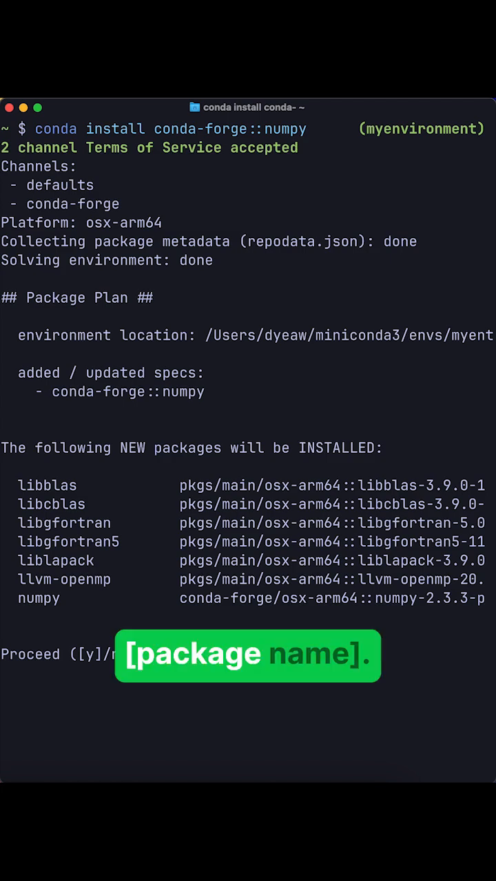
type("y")
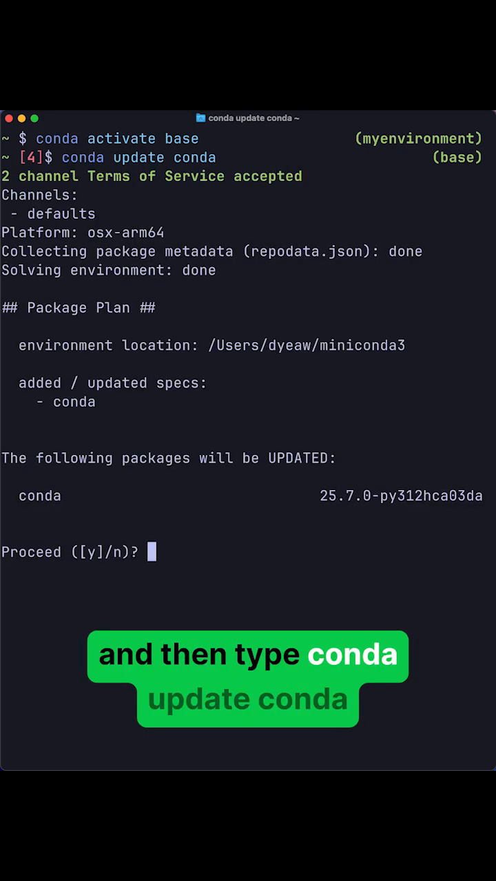
- Confirm the conda self-update in base with 'y'
type("y")
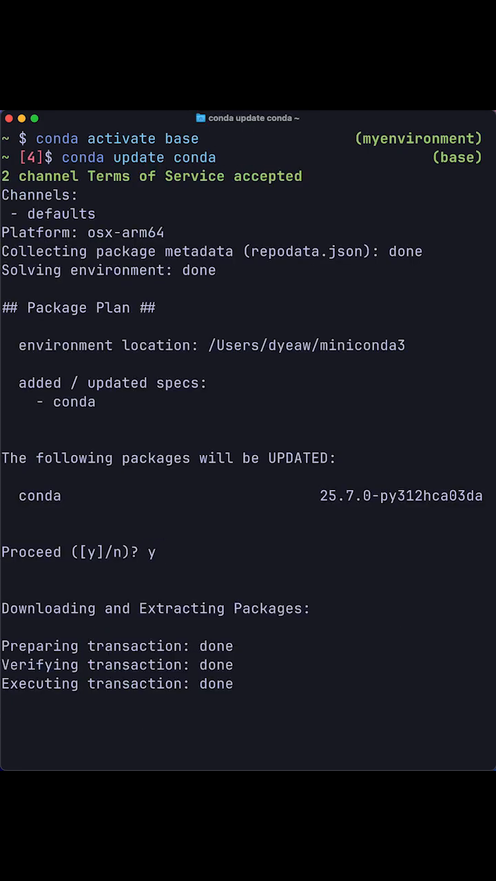